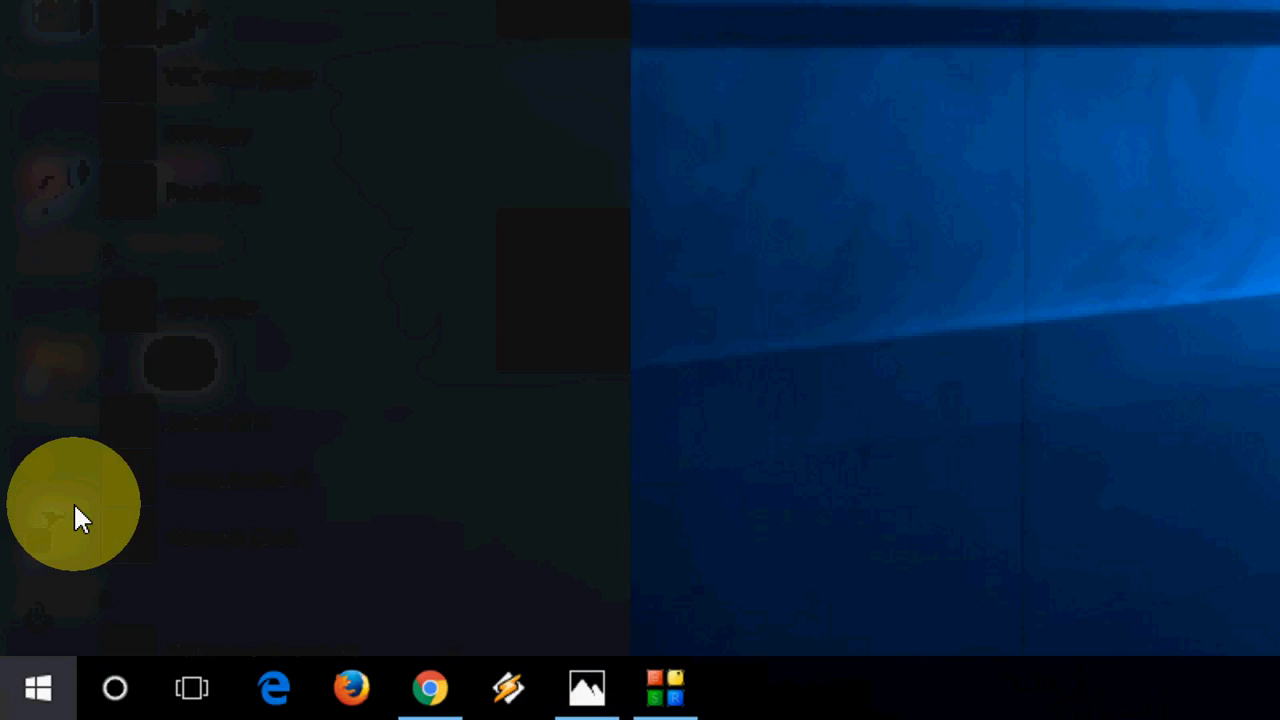
Search the Start menu for 'reliab' to launch Reliability Monitor
{"action": "type", "text": "reliab"}
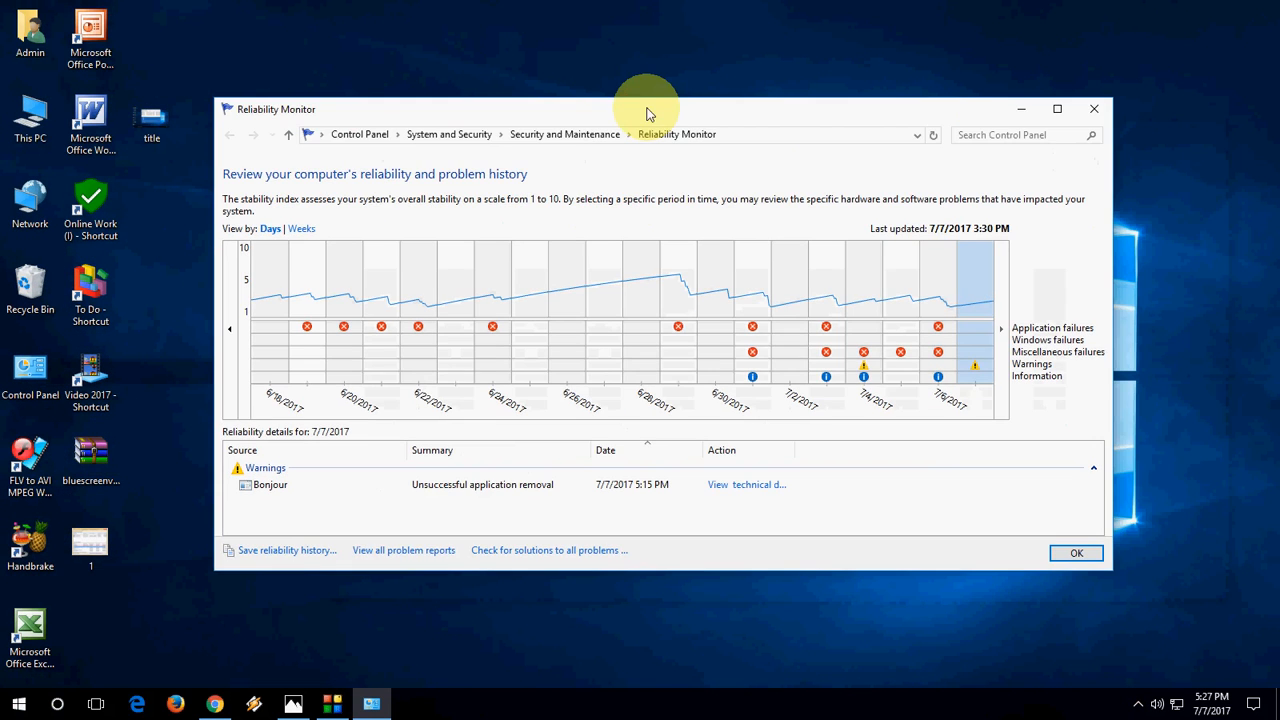
{"action": "mouse_move", "coordinate": [472, 340]}
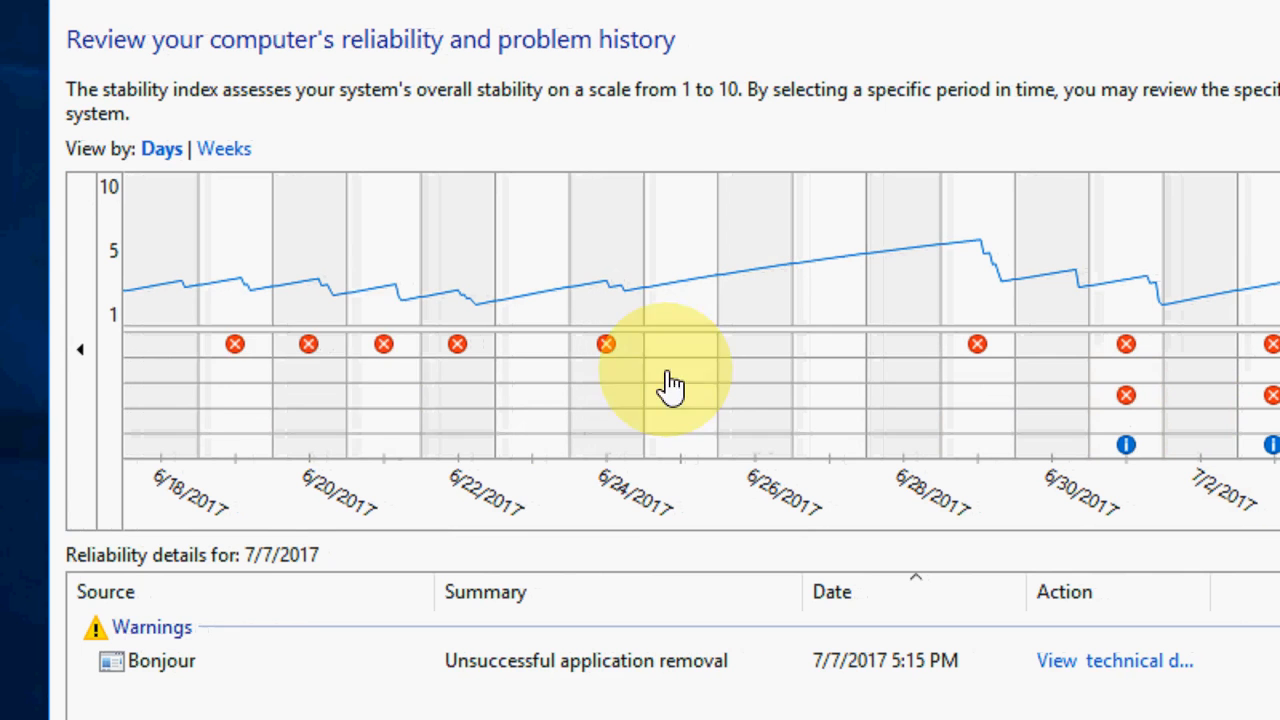
{"action": "mouse_move", "coordinate": [252, 388]}
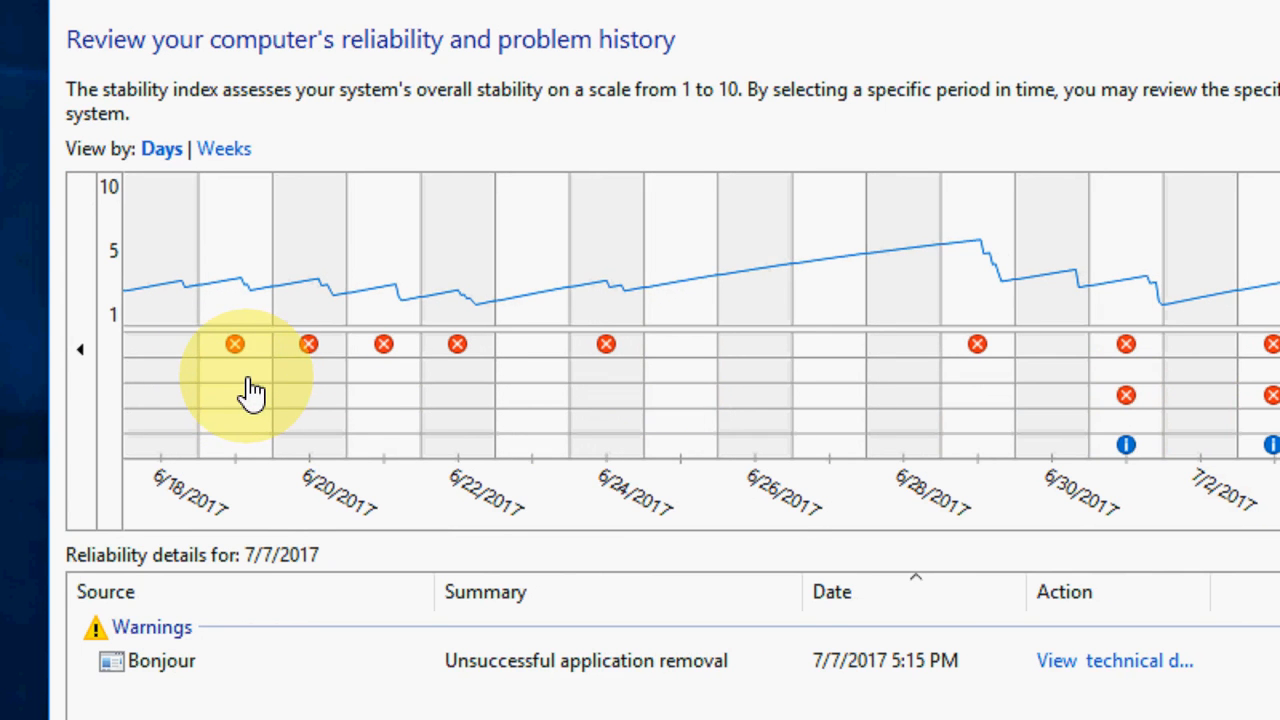
Review the failure details for 6/19, 6/20, 6/24, 7/6 and 7/4/2017 in the stability chart
{"action": "left_click", "coordinate": [234, 344]}
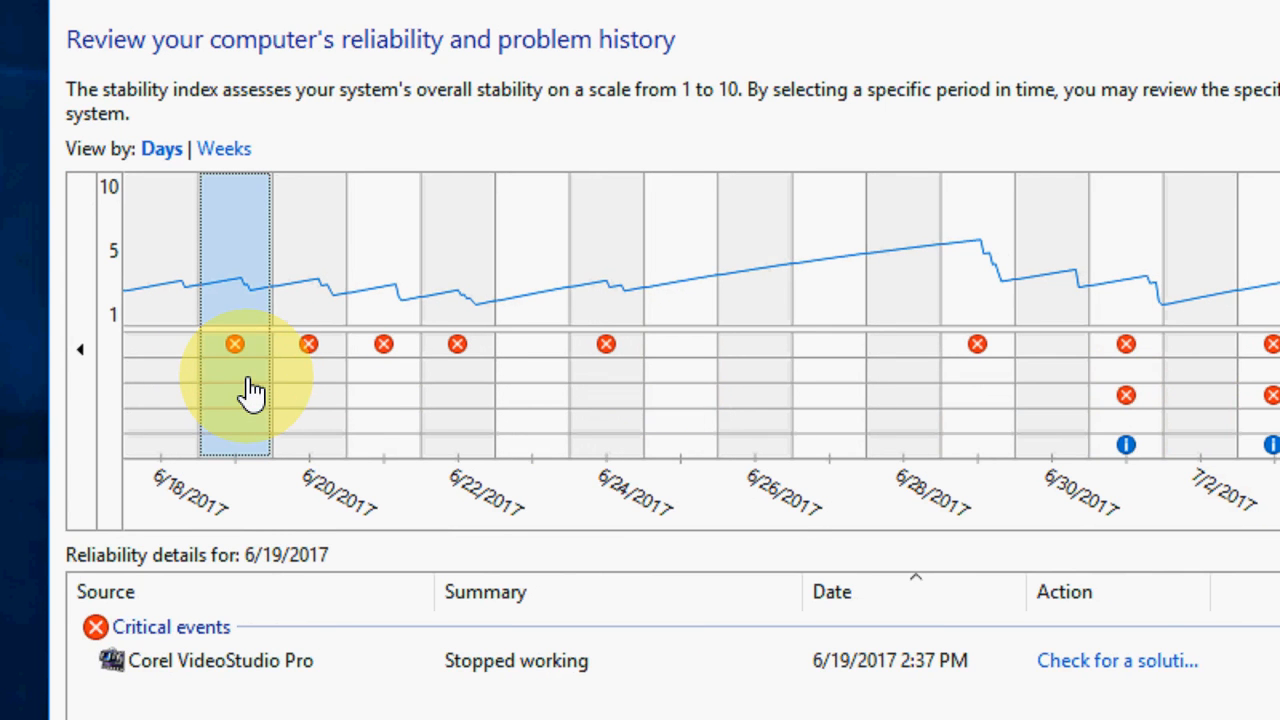
{"action": "scroll", "scroll_direction": "down", "scroll_amount": 3}
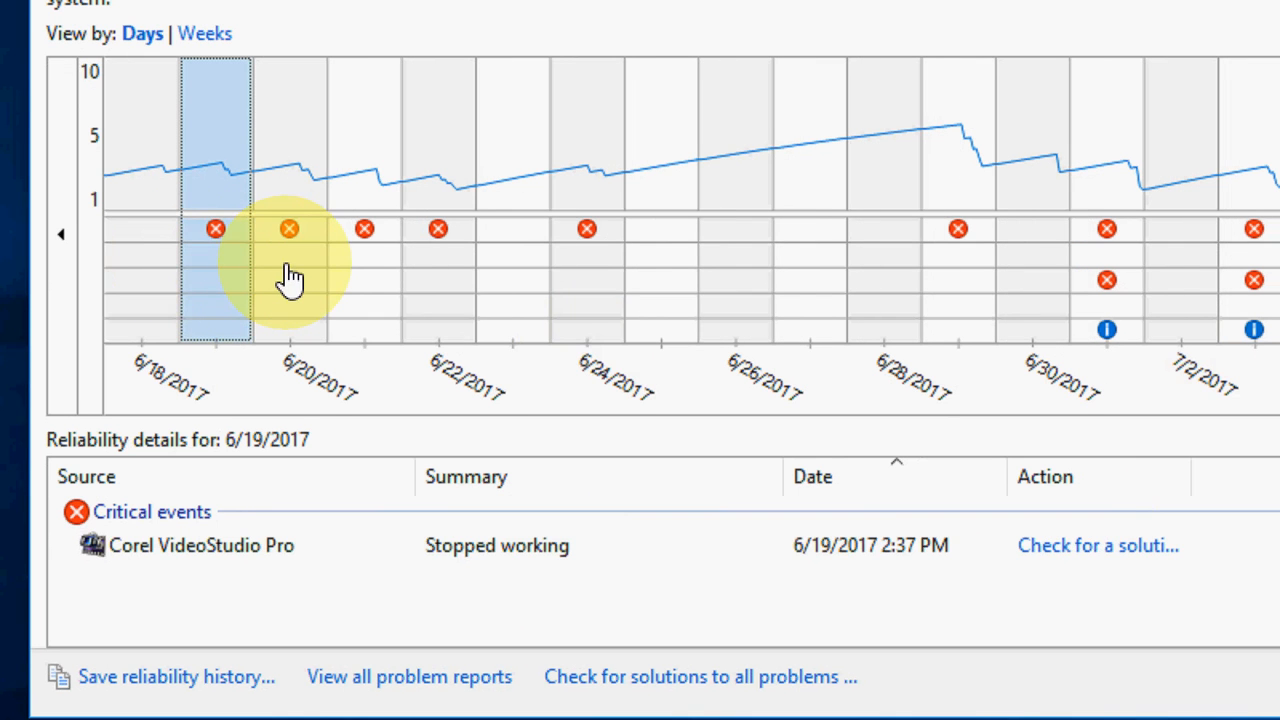
{"action": "left_click", "coordinate": [288, 230]}
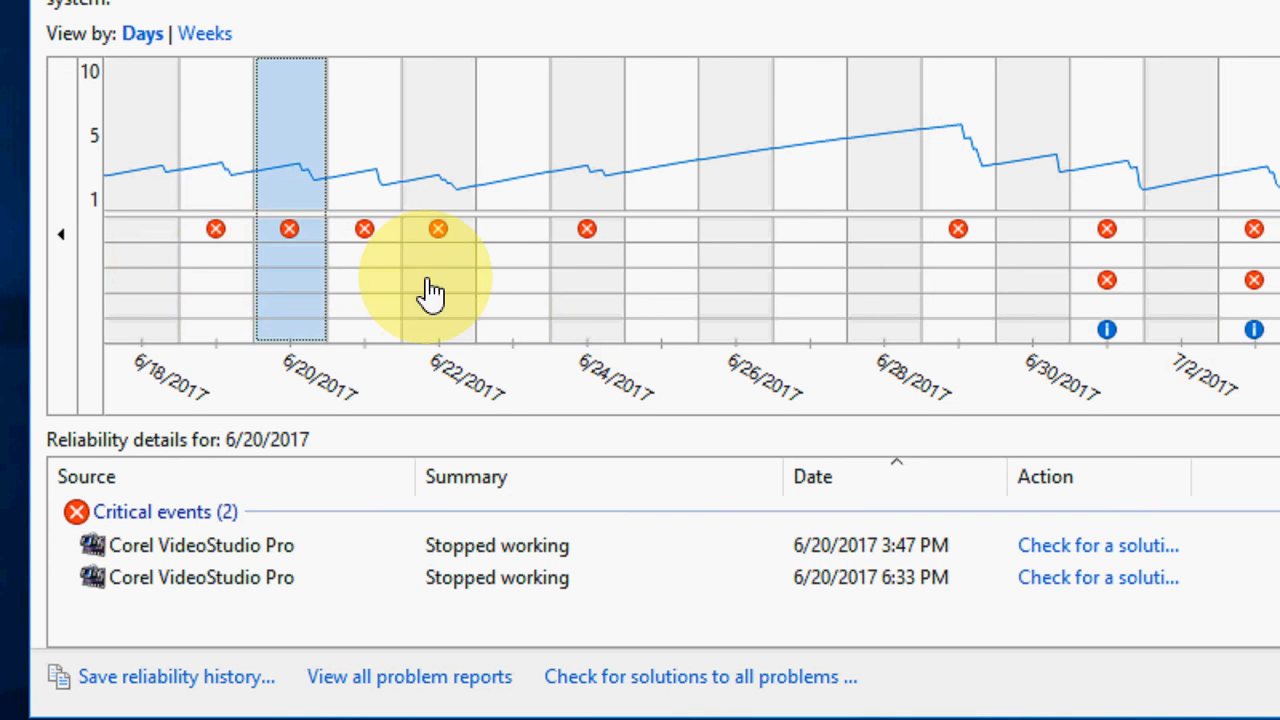
{"action": "left_click", "coordinate": [586, 228]}
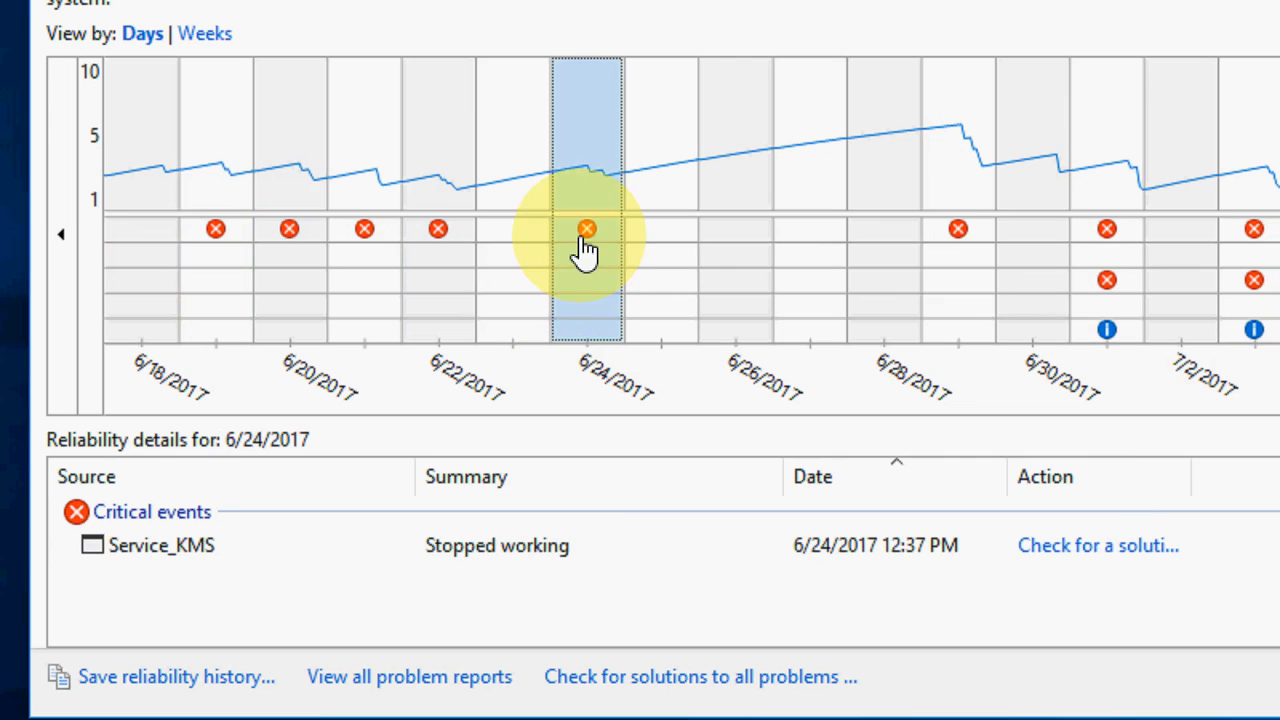
{"action": "left_click", "coordinate": [956, 228]}
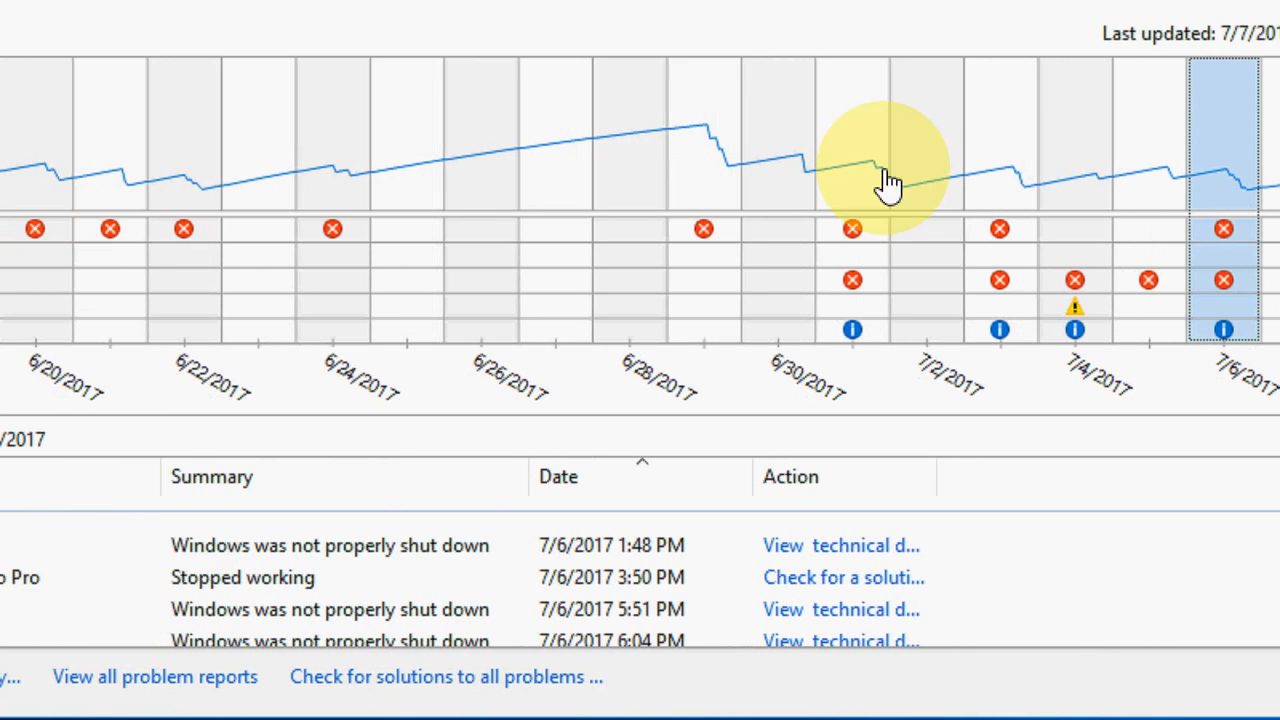
{"action": "left_click", "coordinate": [1056, 280]}
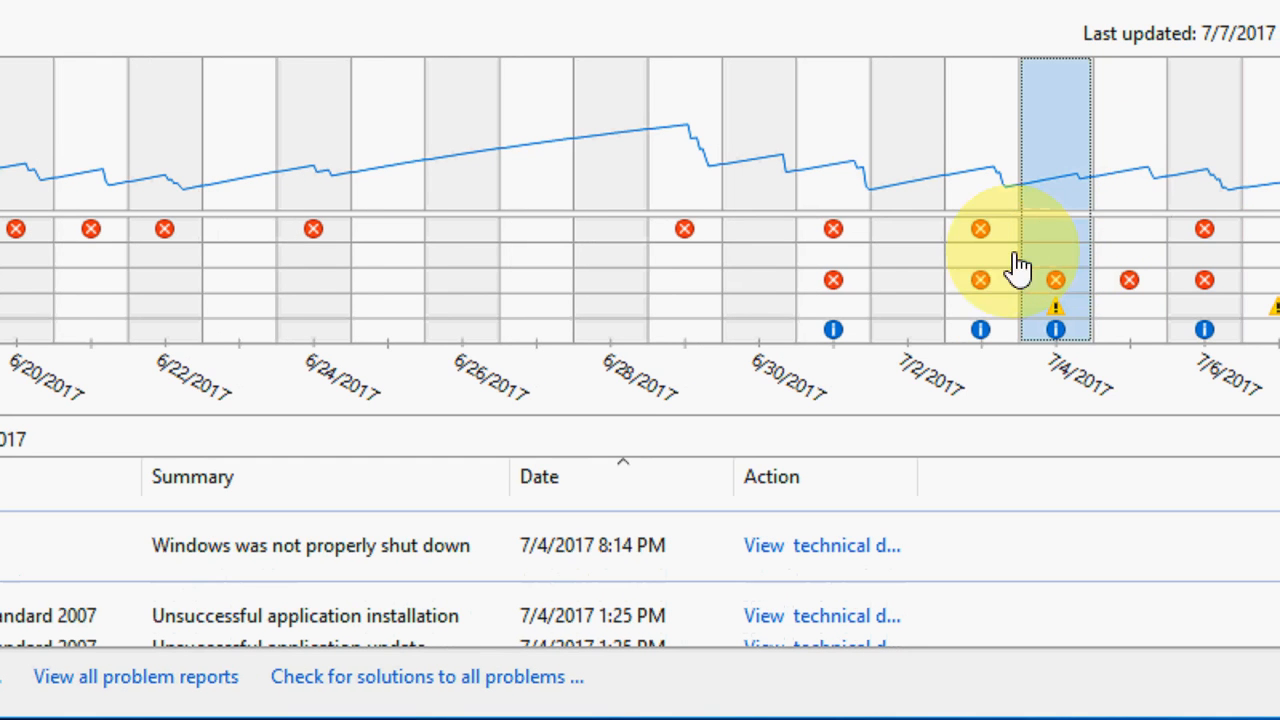
{"action": "mouse_move", "coordinate": [900, 240]}
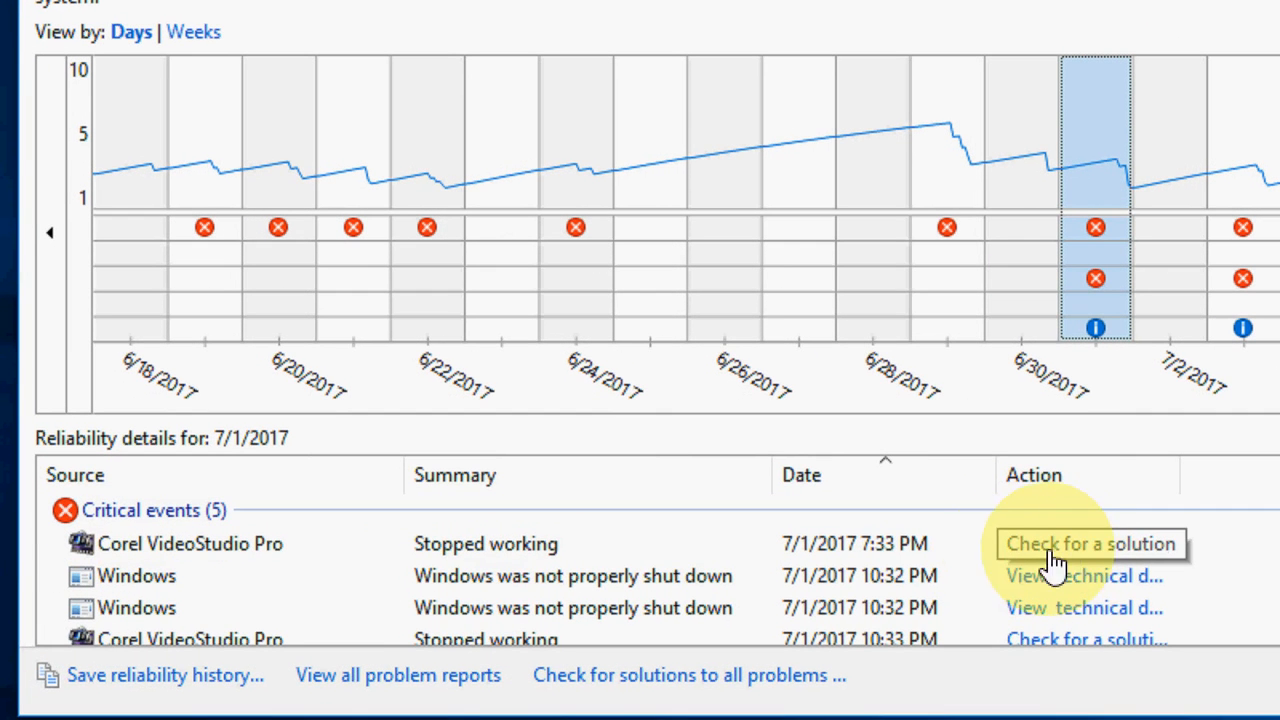
Check for a solution to the Corel VideoStudio Pro crash and dismiss the 'no new solutions' notice
{"action": "left_click", "coordinate": [1088, 544]}
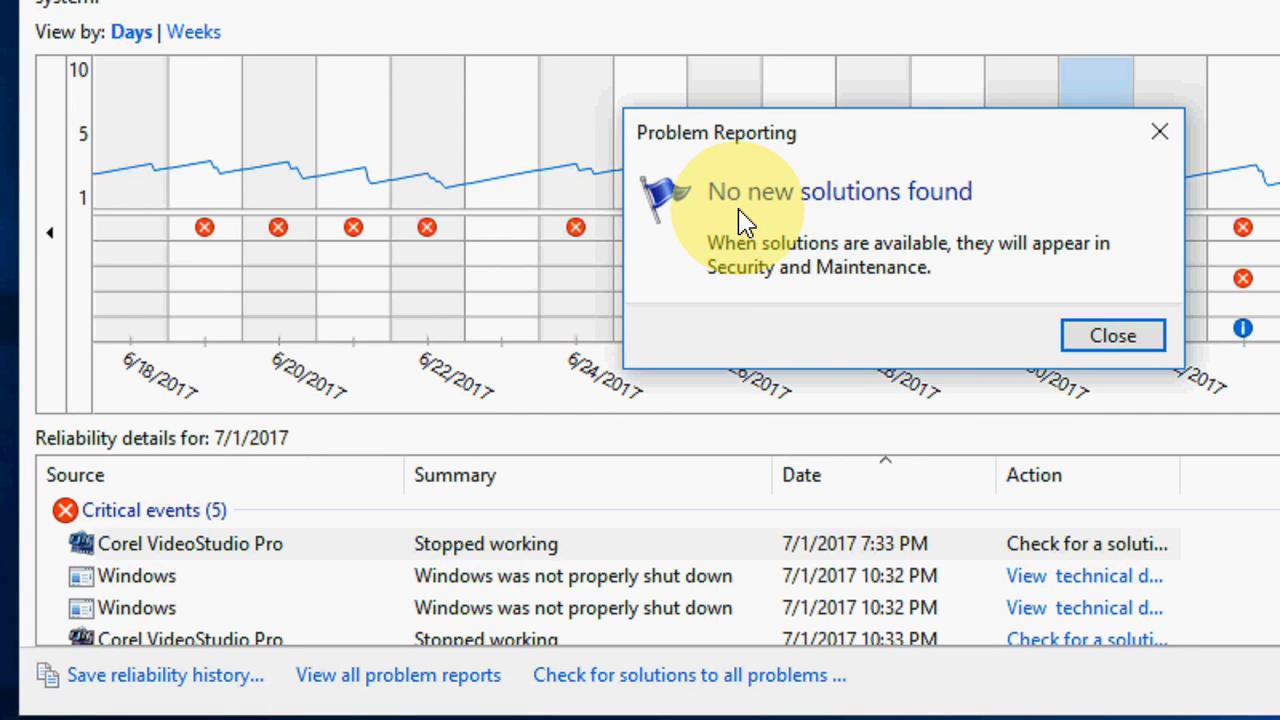
{"action": "mouse_move", "coordinate": [836, 260]}
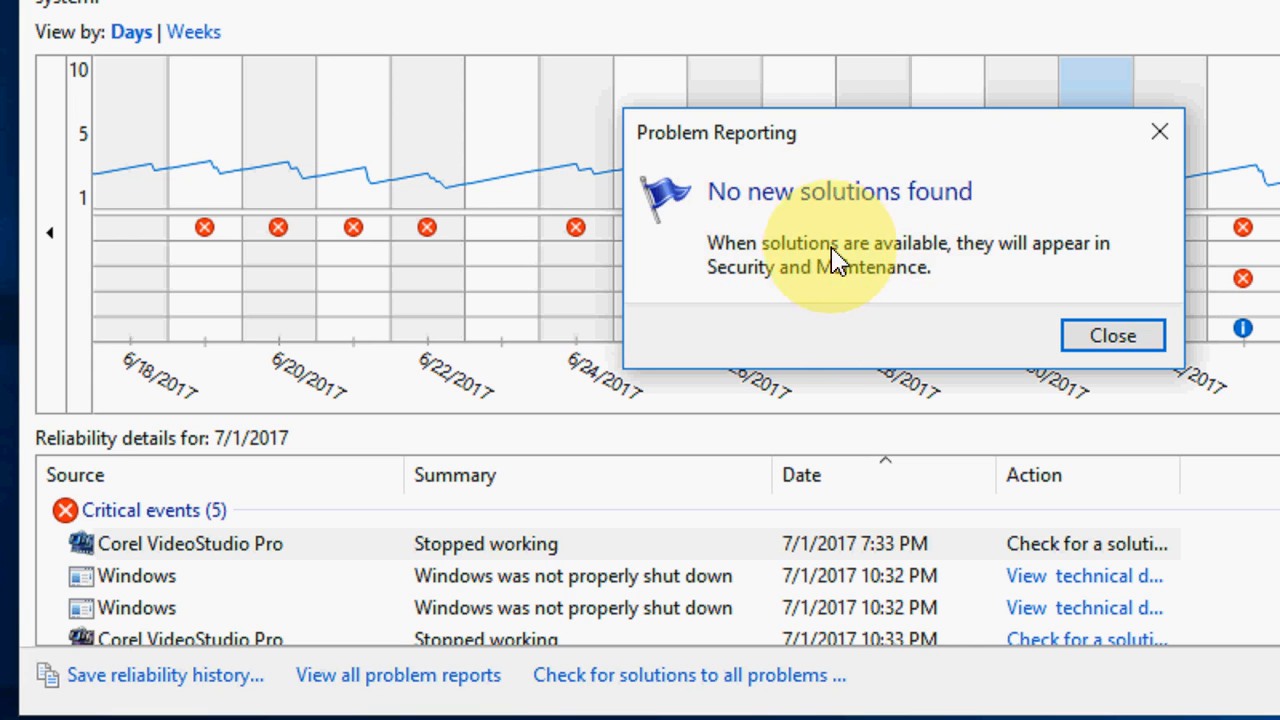
{"action": "mouse_move", "coordinate": [1030, 270]}
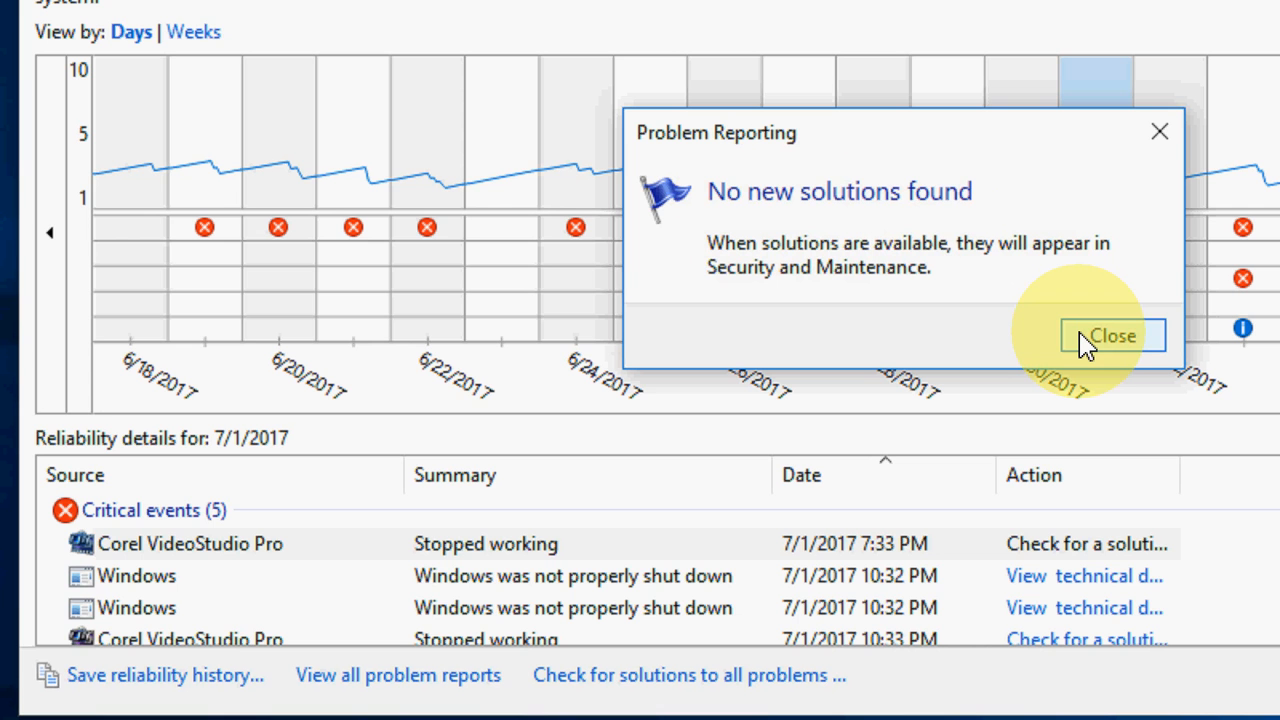
{"action": "left_click", "coordinate": [1112, 336]}
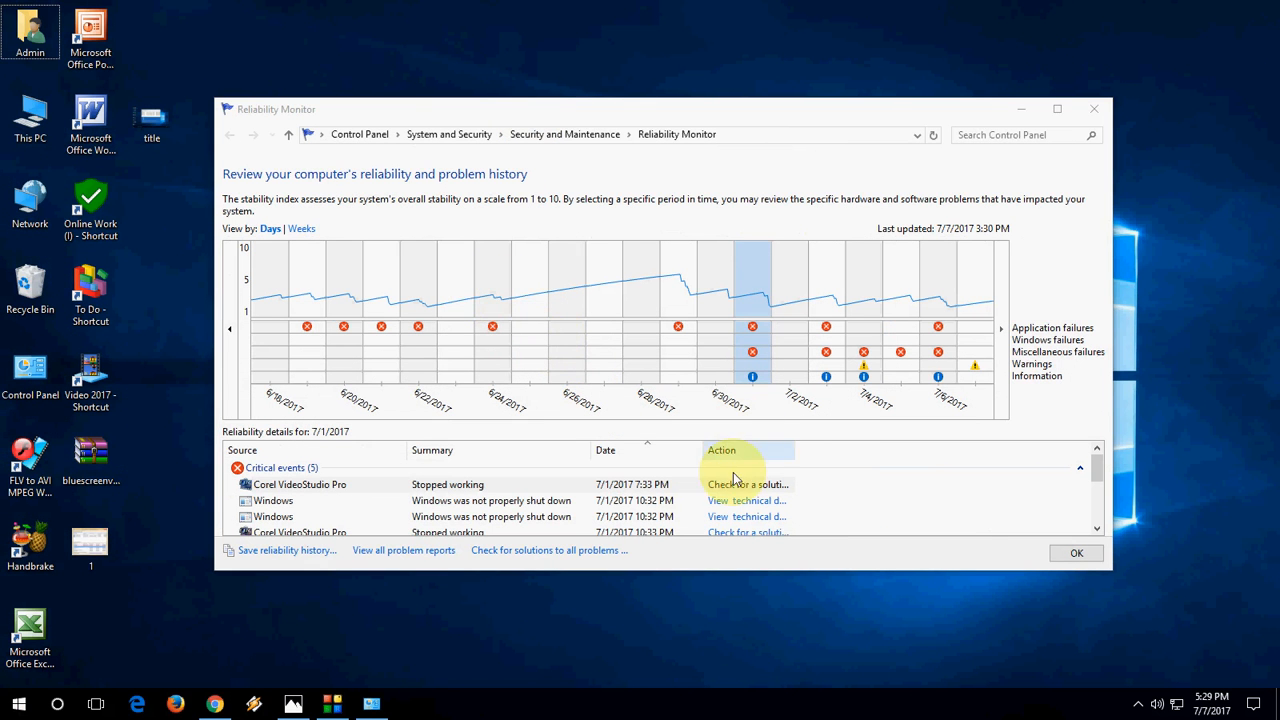
{"action": "mouse_move", "coordinate": [560, 472]}
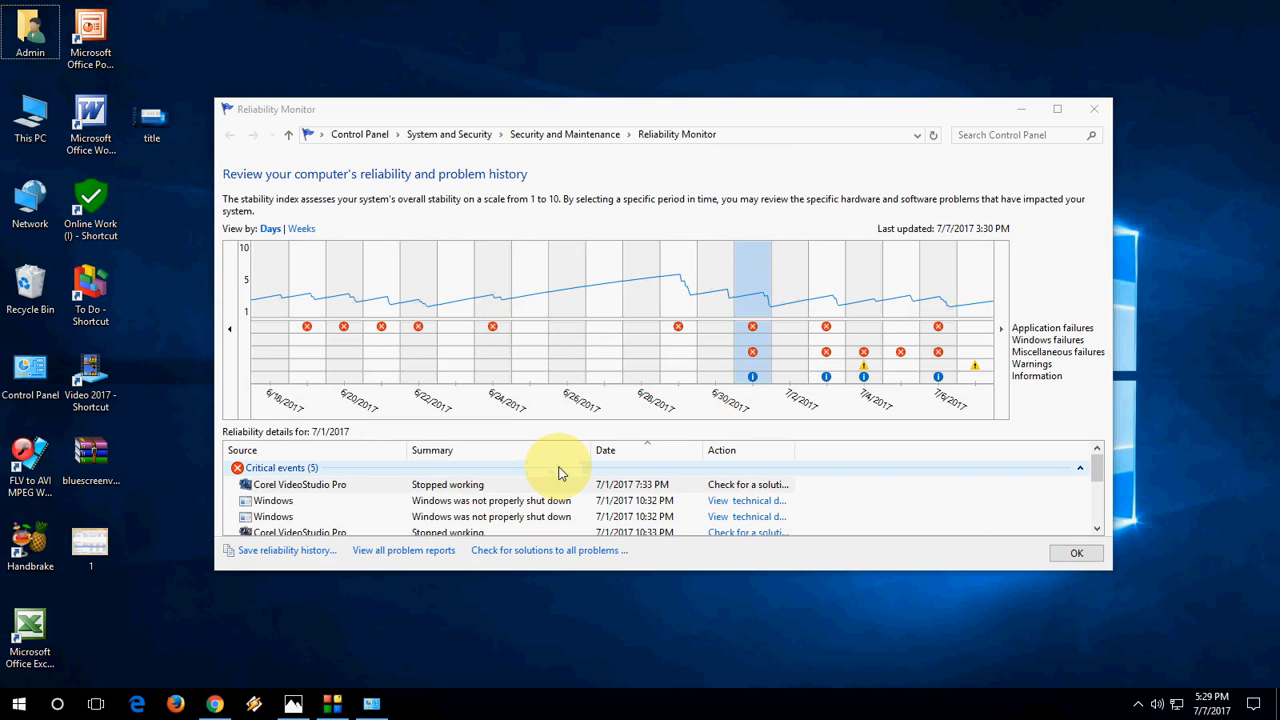
{"action": "mouse_move", "coordinate": [1096, 108]}
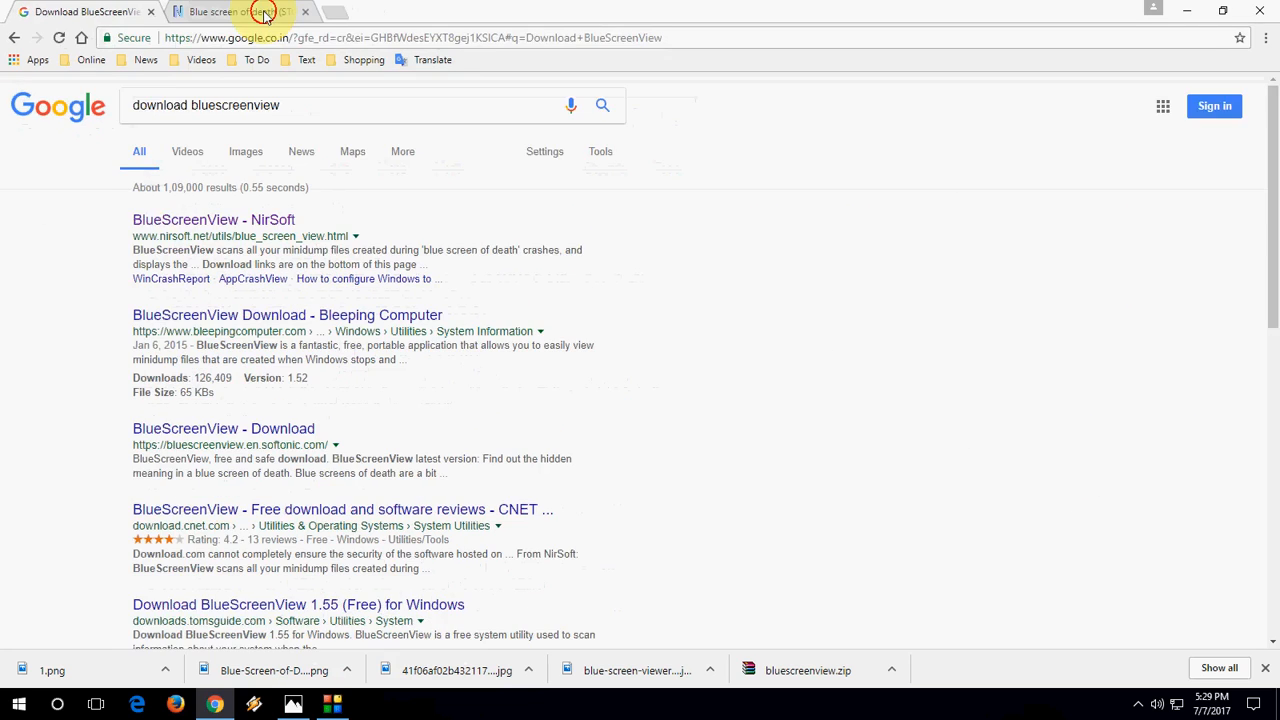
Download BlueScreenView in Zip file from the NirSoft page
{"action": "left_click", "coordinate": [238, 12]}
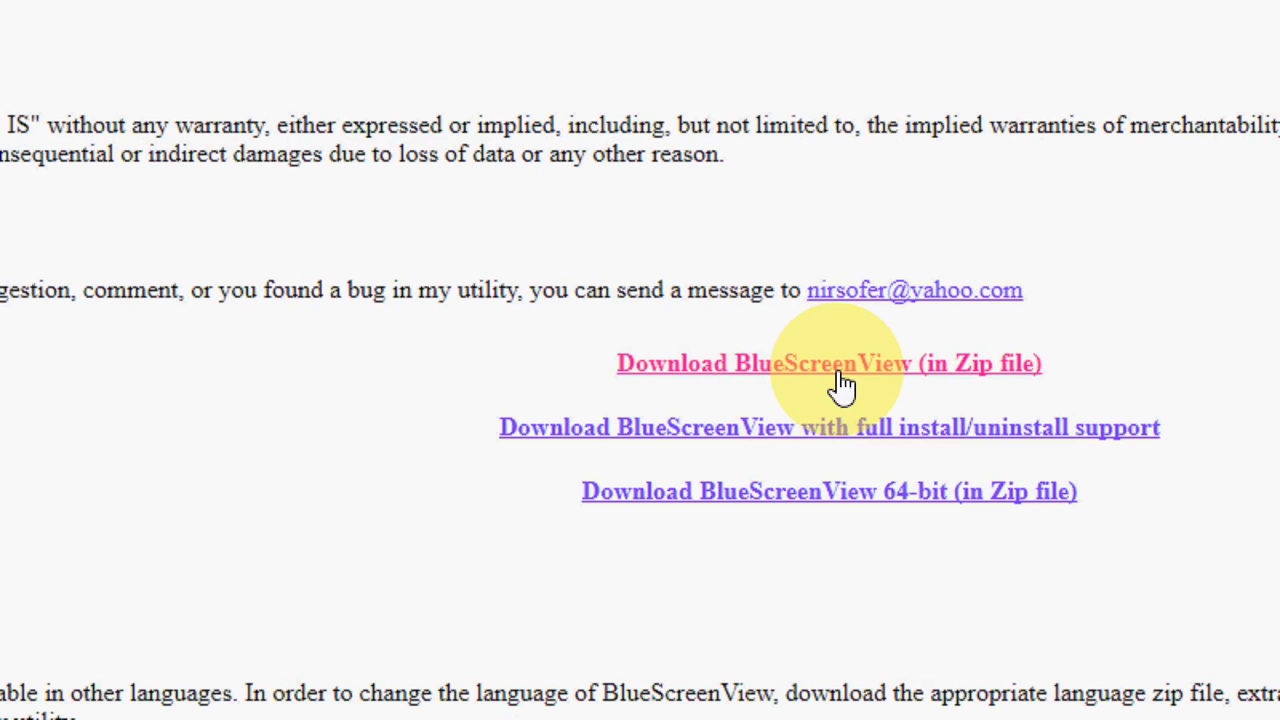
{"action": "left_click", "coordinate": [828, 364]}
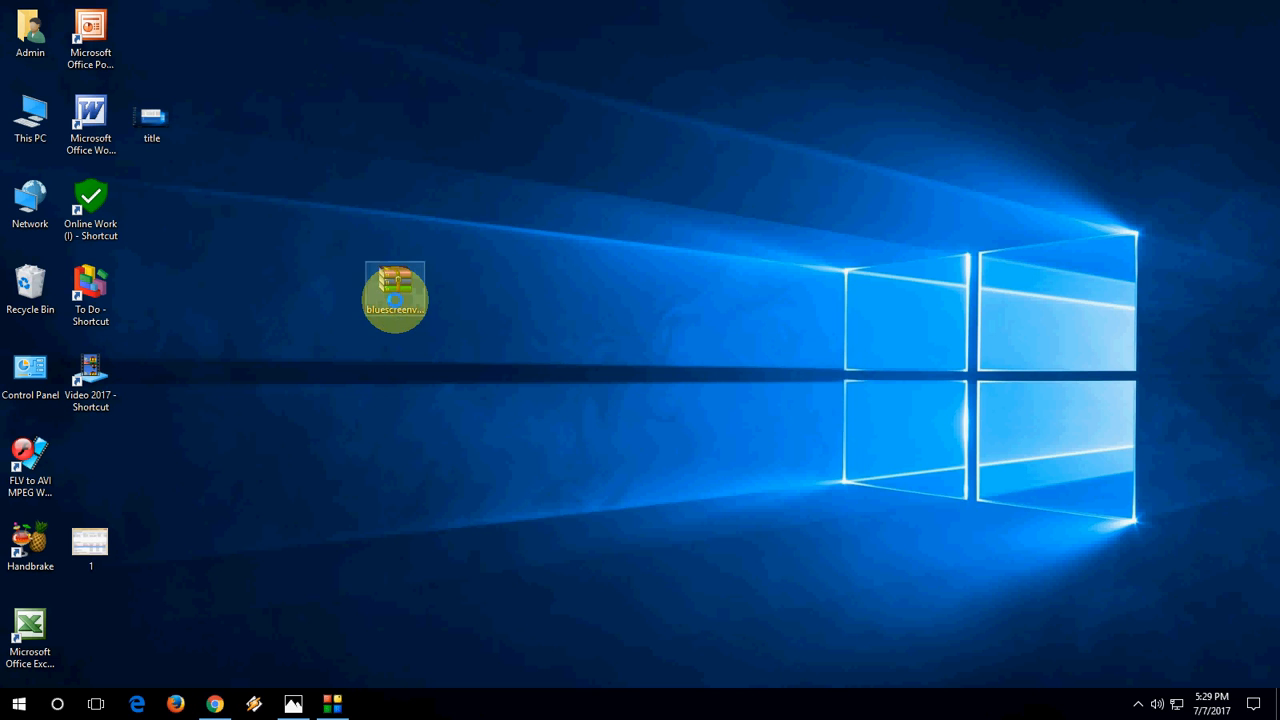
Open bluescreenview.zip in WinRAR and launch BlueScreenView.exe from it
{"action": "double_click", "coordinate": [394, 296]}
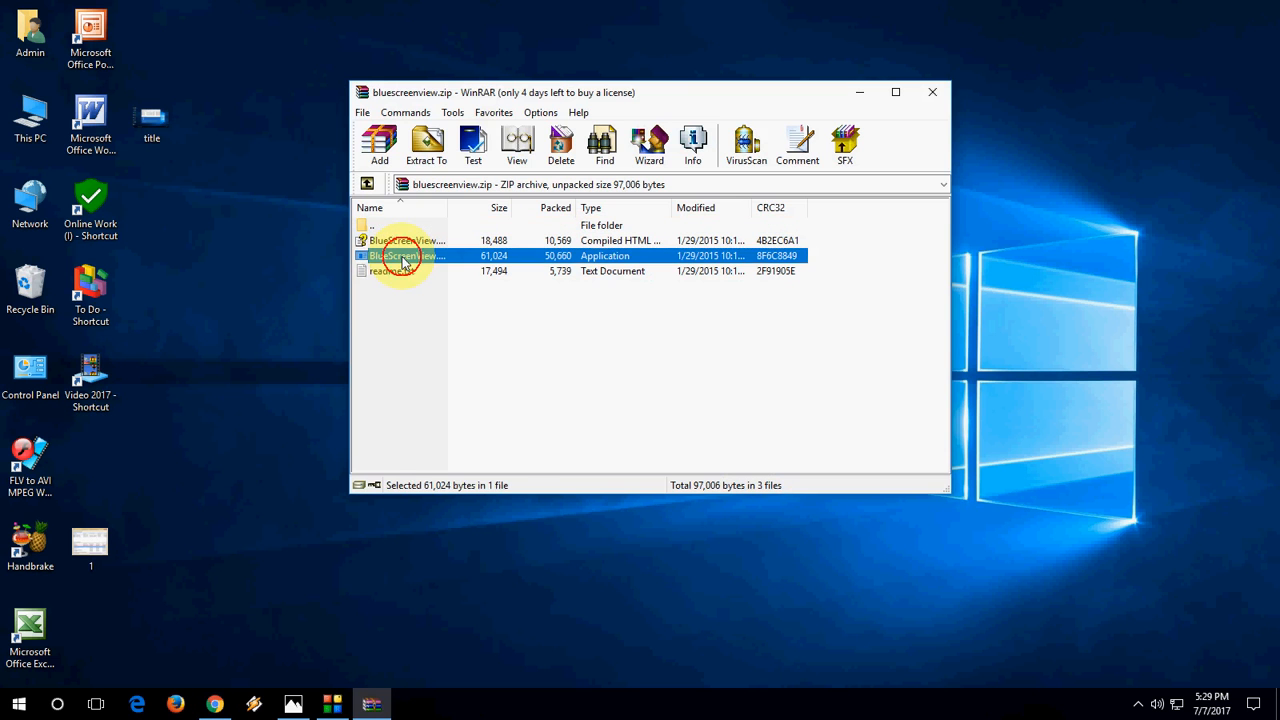
{"action": "double_click", "coordinate": [404, 256]}
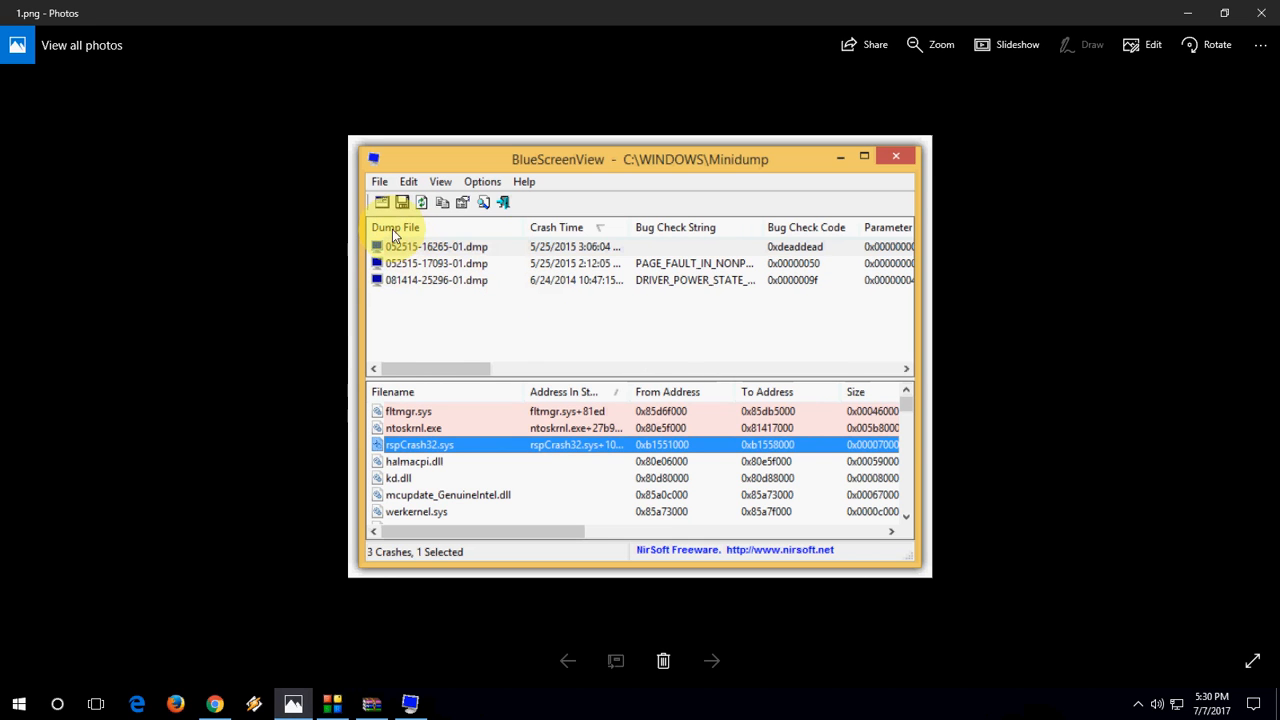
{"action": "mouse_move", "coordinate": [476, 388]}
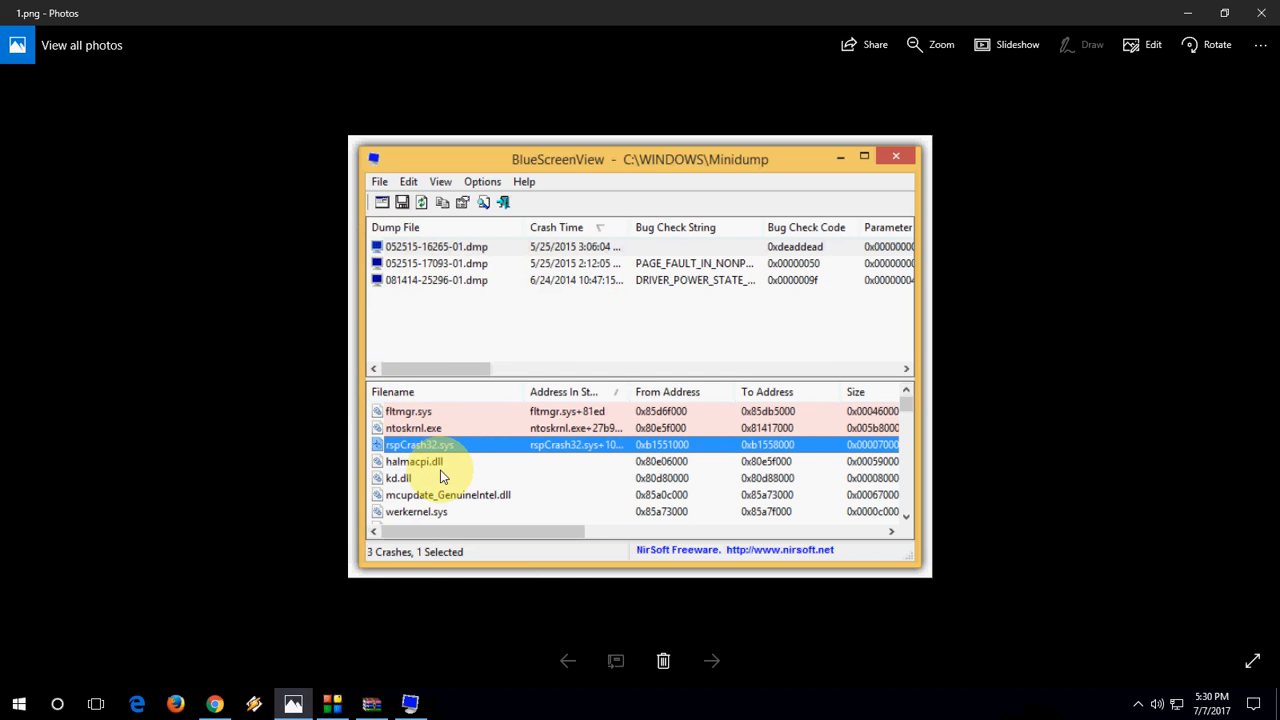
{"action": "mouse_move", "coordinate": [436, 482]}
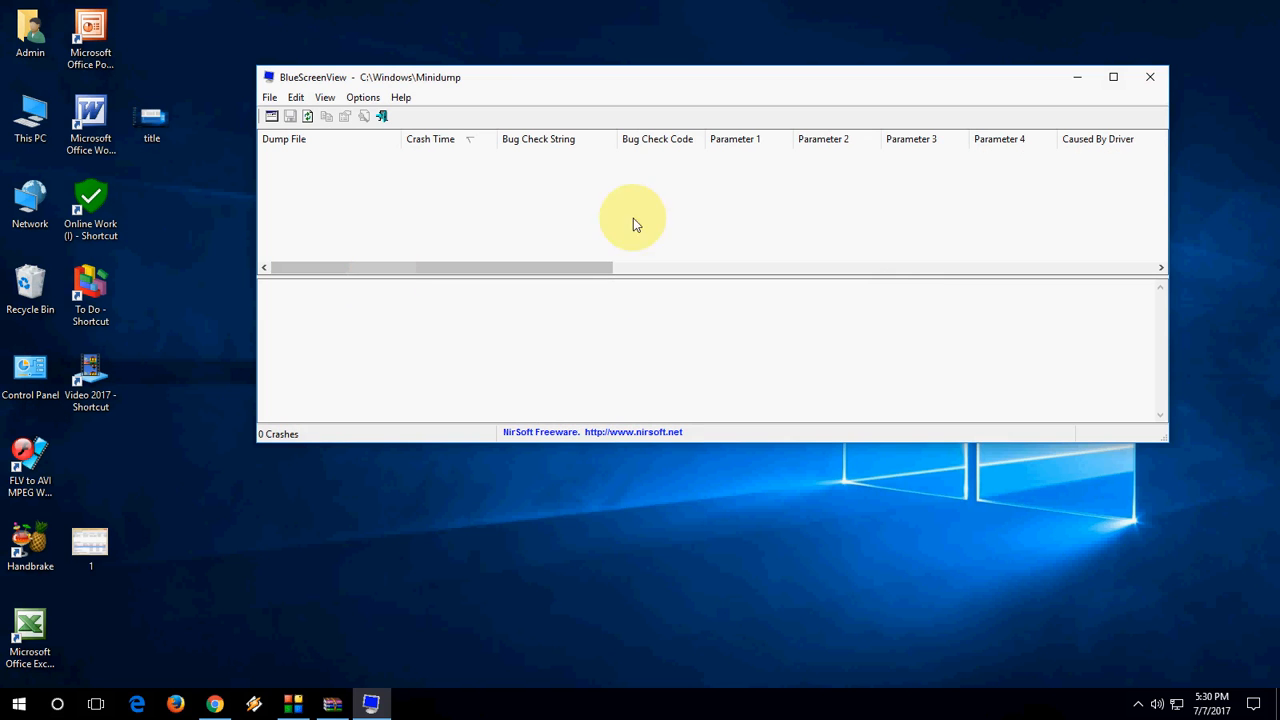
Close BlueScreenView and WinRAR, answering the update-archive prompt
{"action": "left_click", "coordinate": [1150, 76]}
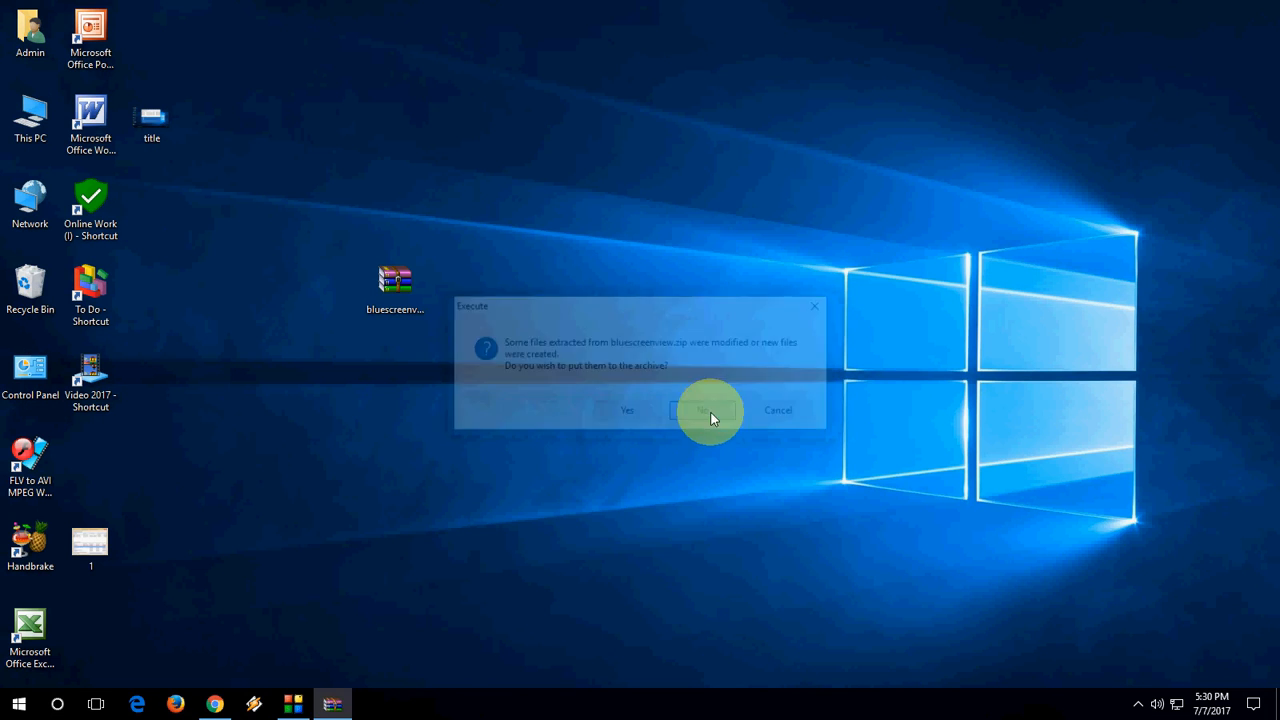
{"action": "left_click", "coordinate": [708, 410]}
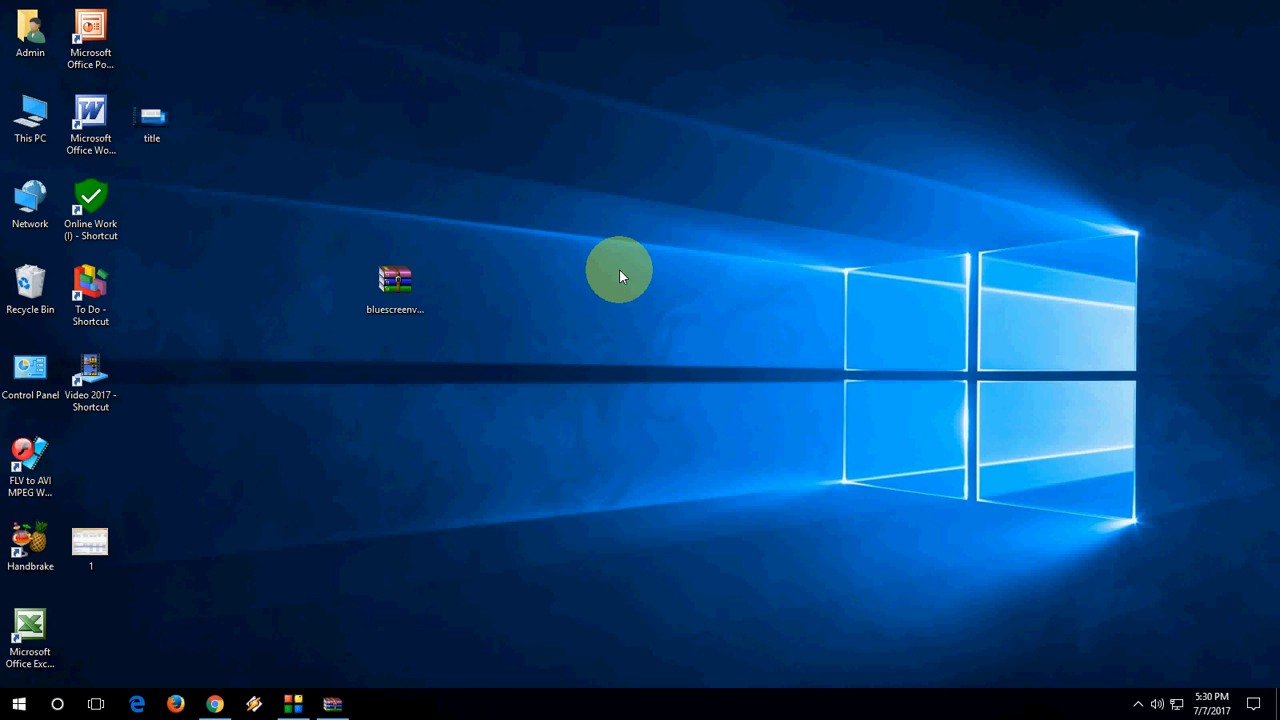